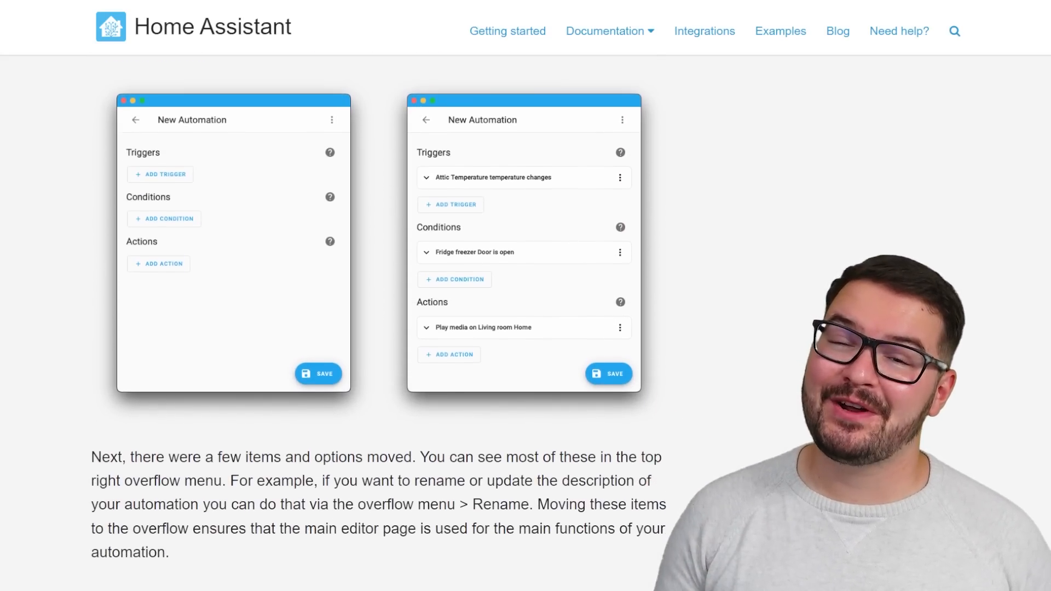
Scroll the release notes down to the new integrations grid with BTHome, PrusaLink and SensorPro.
scroll(down, 3)
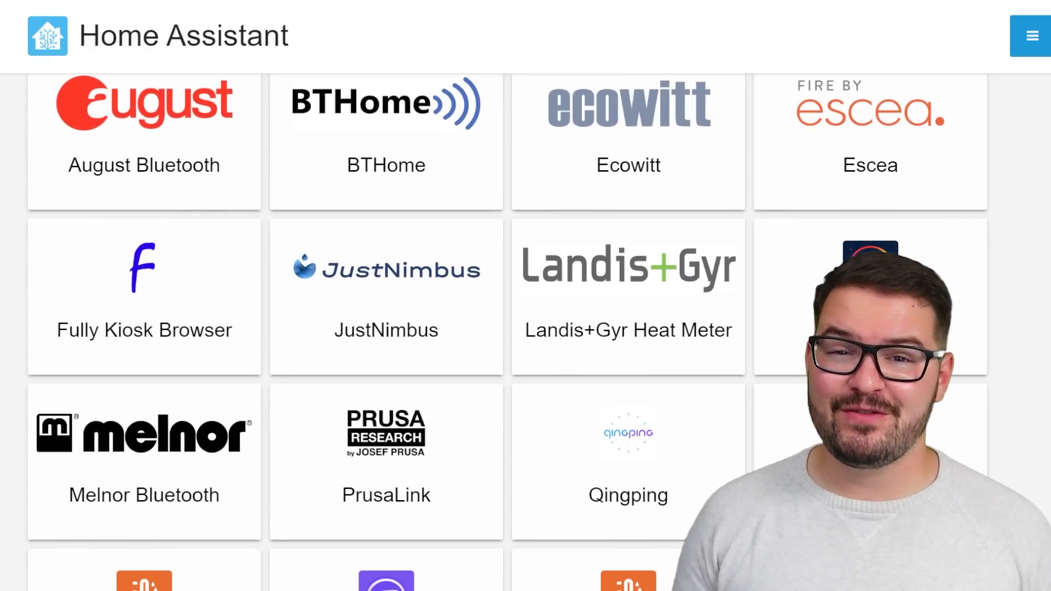
scroll(down, 3)
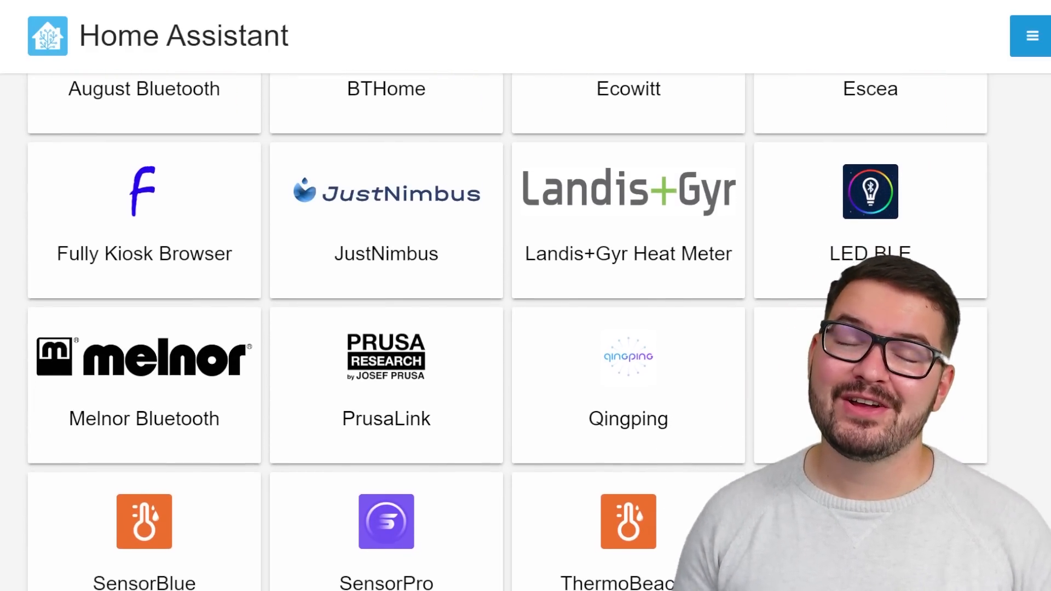
scroll(down, 3)
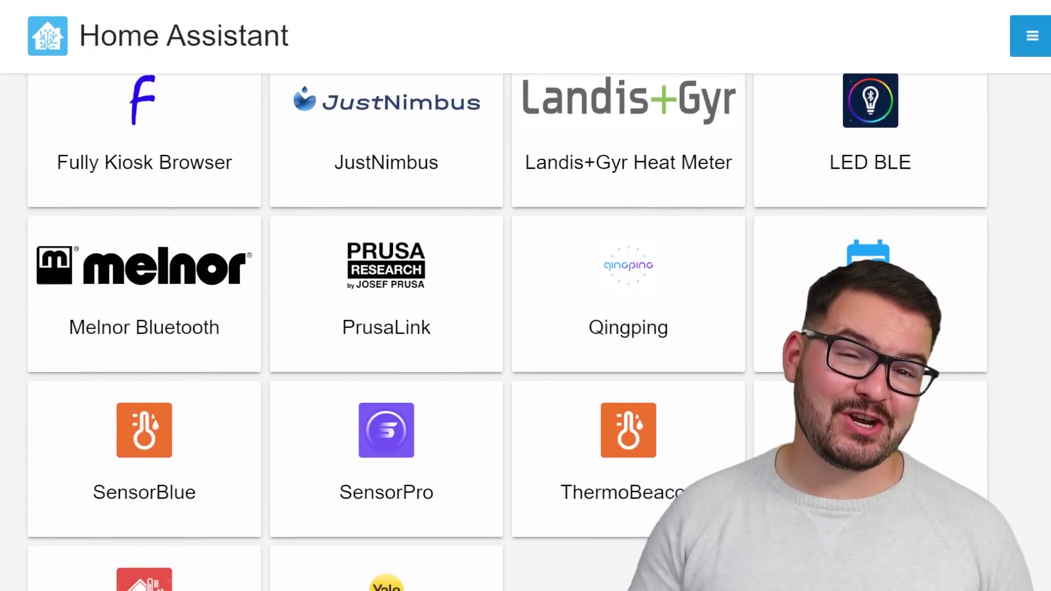
scroll(down, 3)
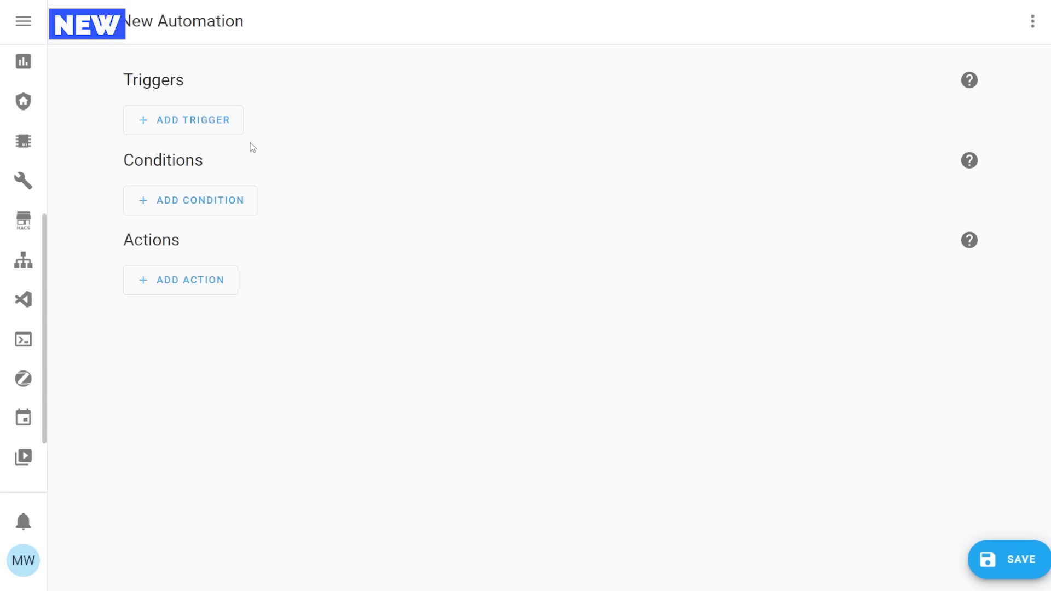
click(183, 121)
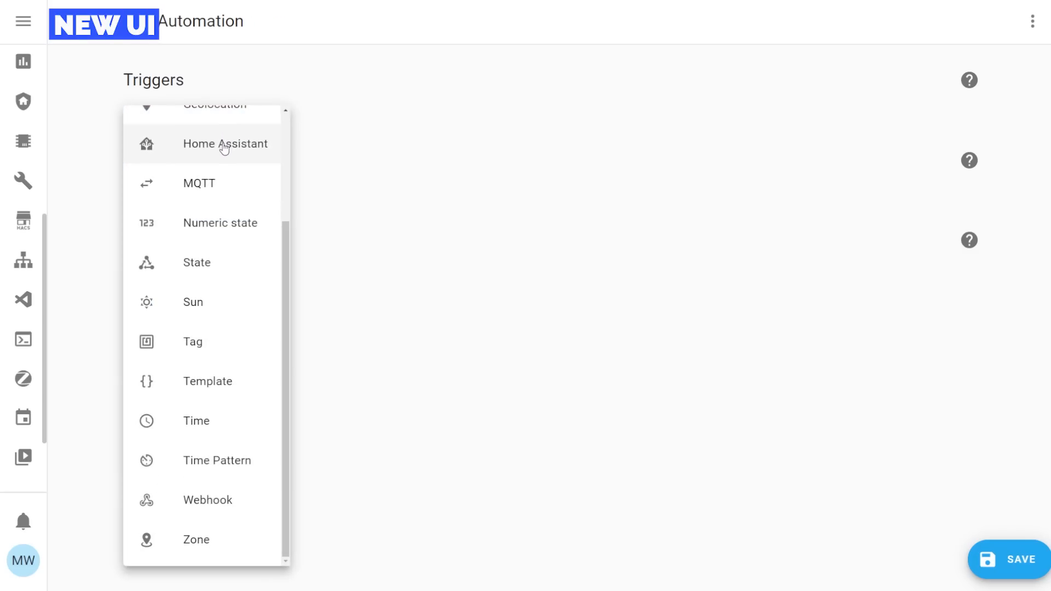
click(196, 263)
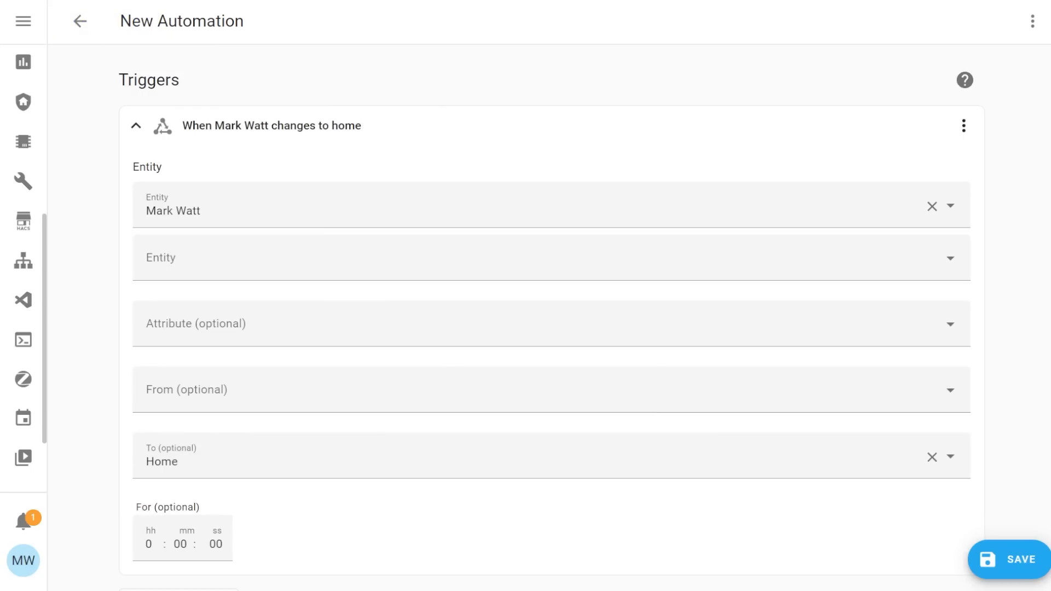
scroll(down, 3)
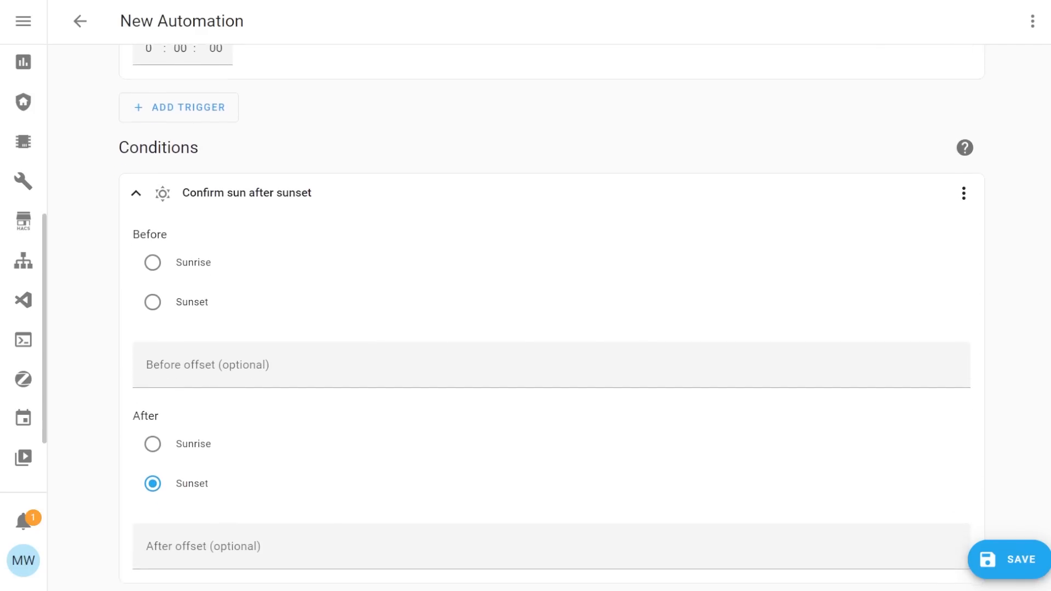
scroll(down, 3)
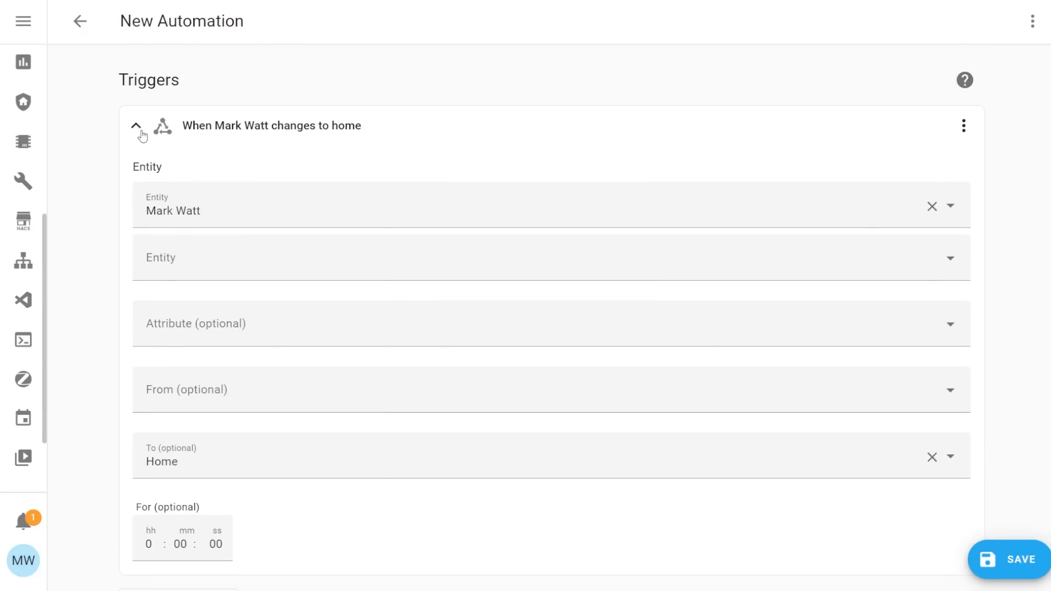
click(140, 127)
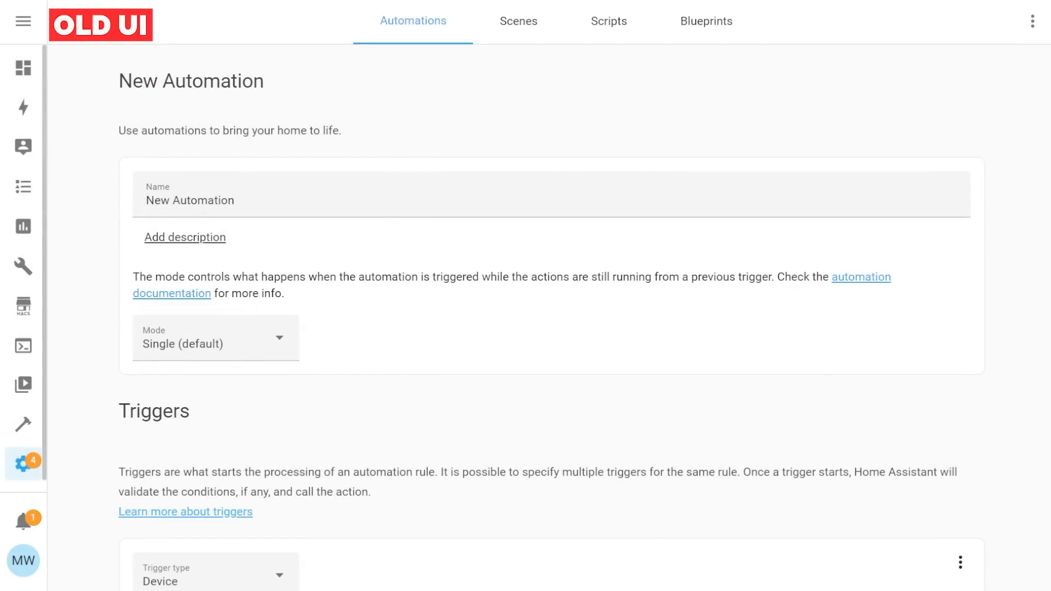
scroll(down, 3)
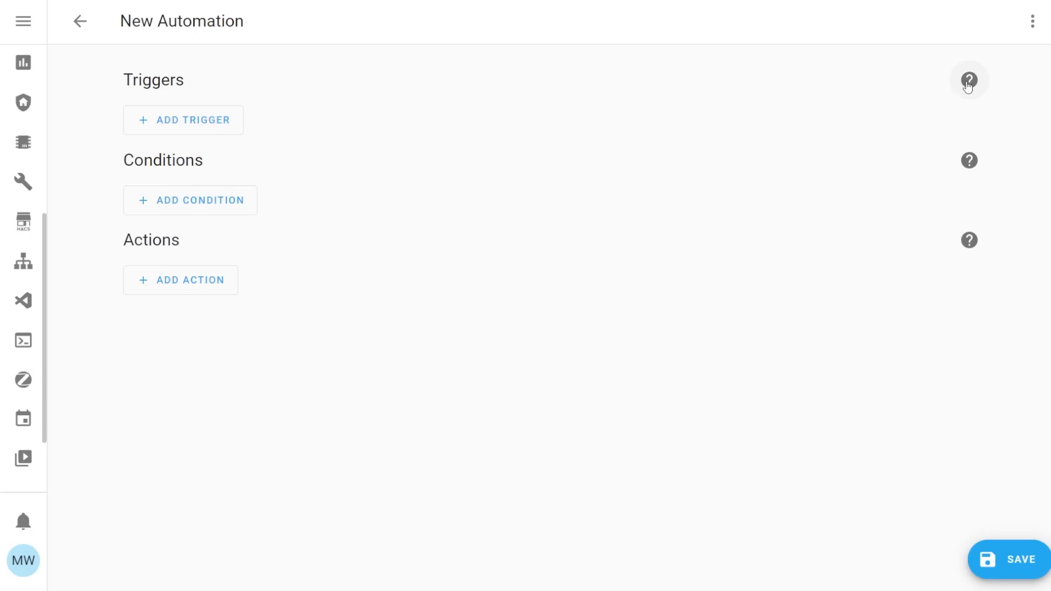
View the help documentation for automation triggers, then for conditions.
click(969, 79)
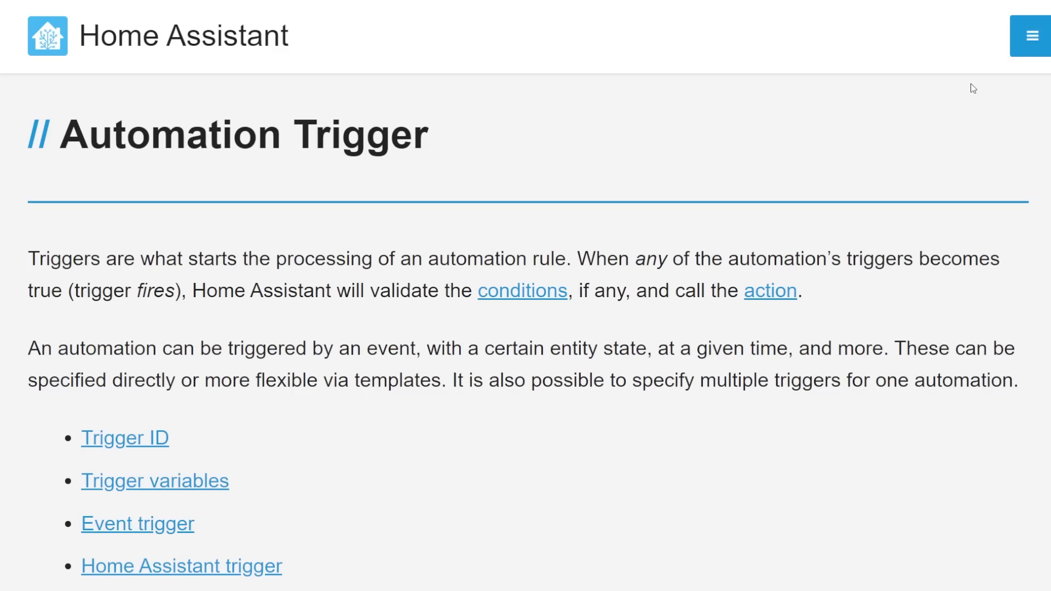
scroll(down, 3)
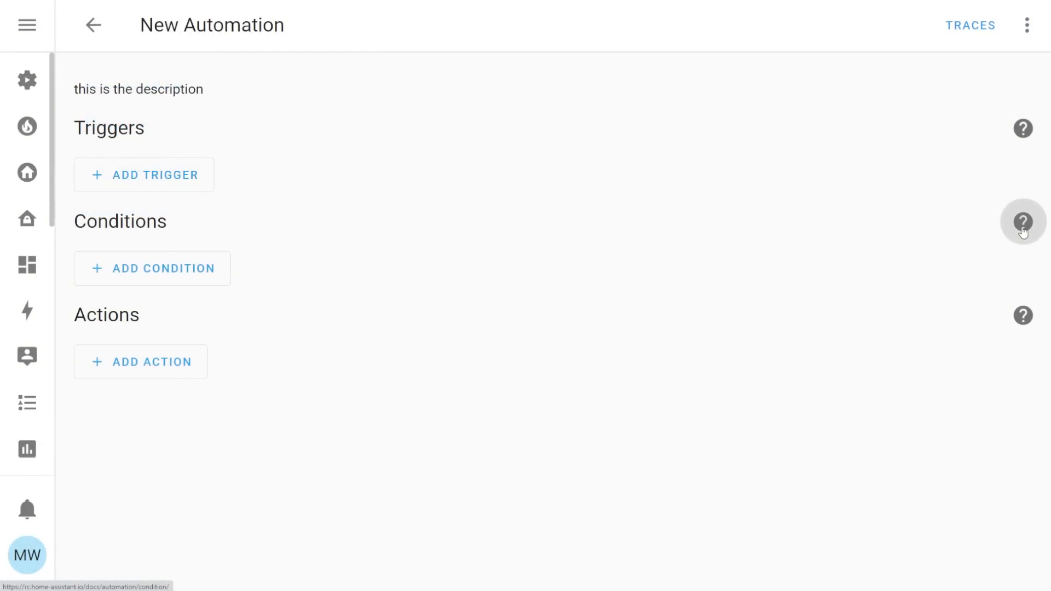
click(1024, 222)
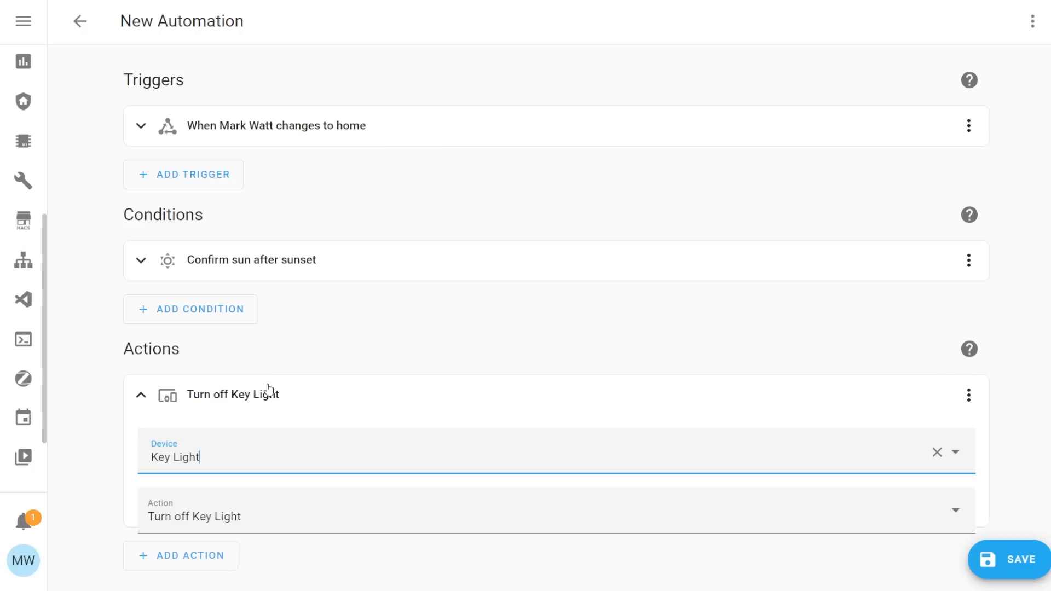
mouse_move(280, 416)
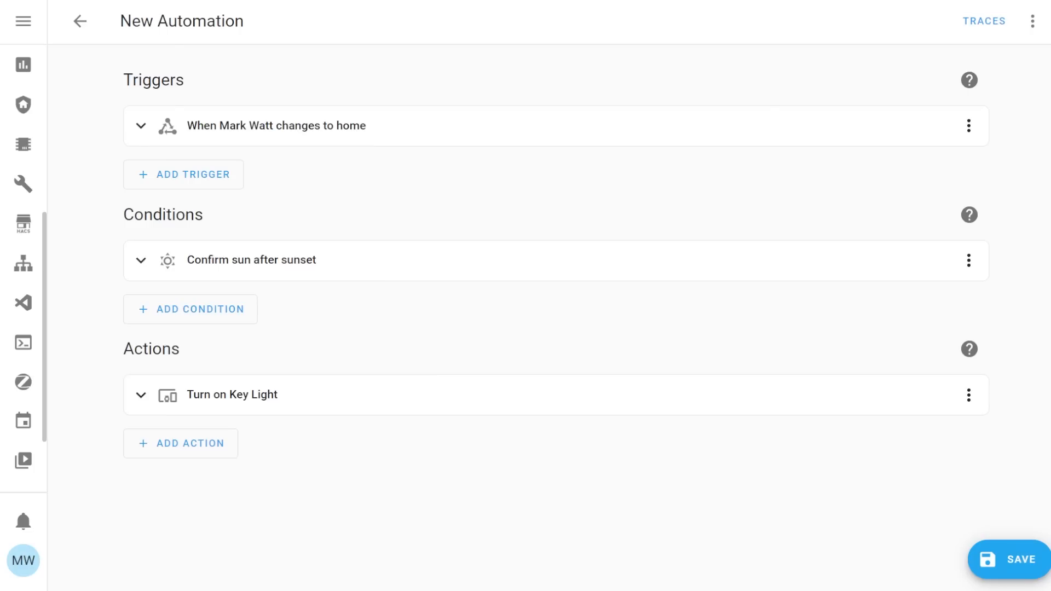
mouse_move(476, 327)
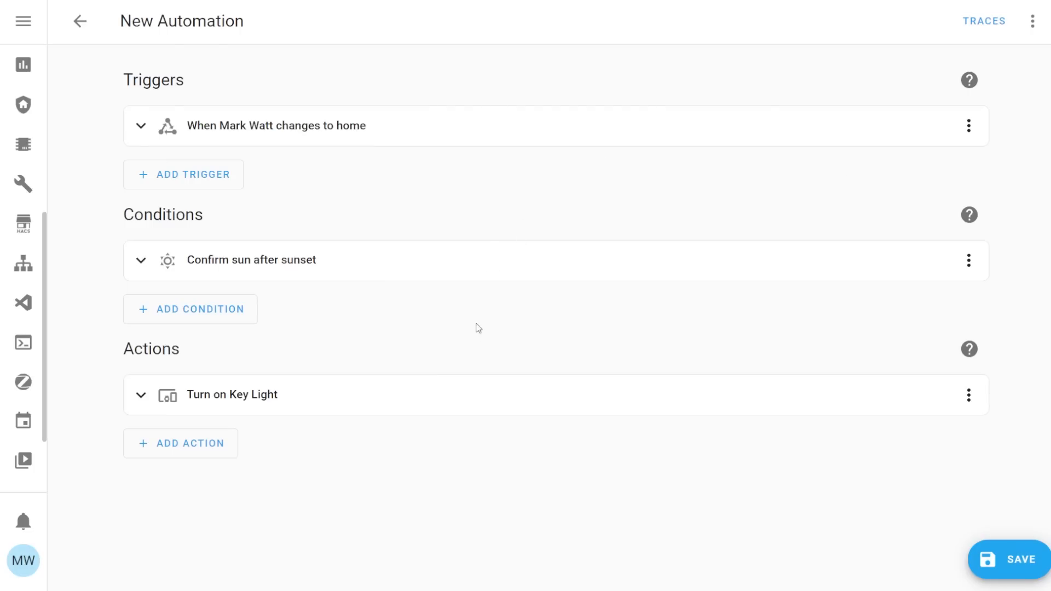
Change the Key Light action from turning off to Turn on Key Light.
double_click(272, 261)
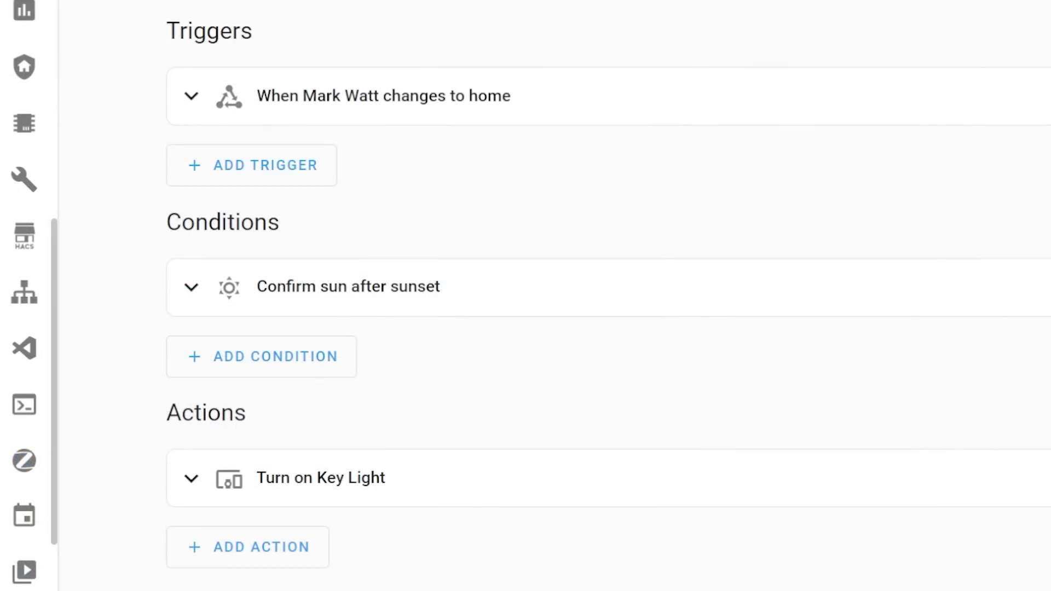
mouse_move(543, 119)
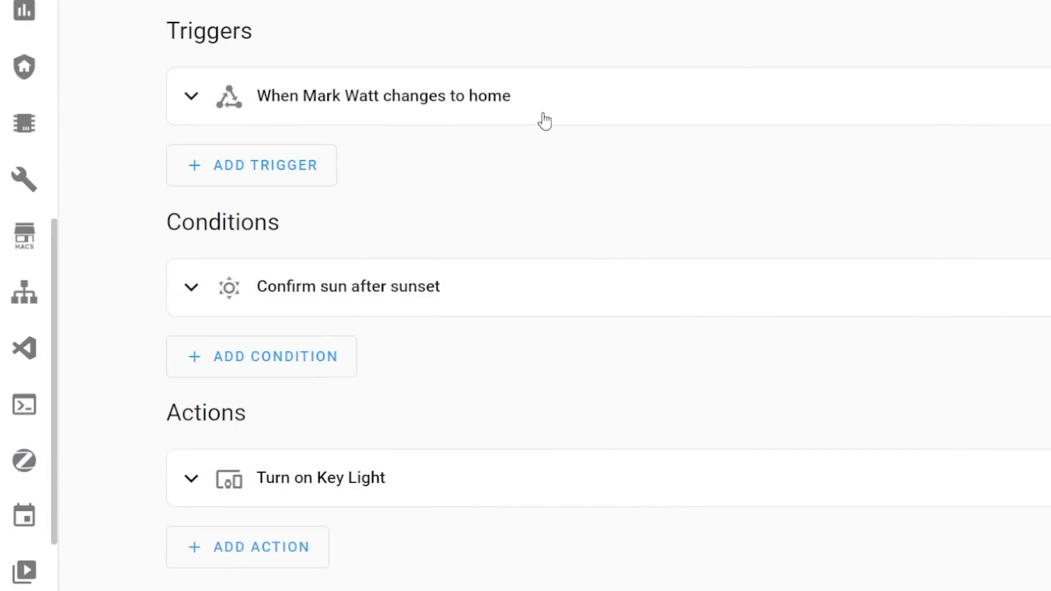
mouse_move(485, 335)
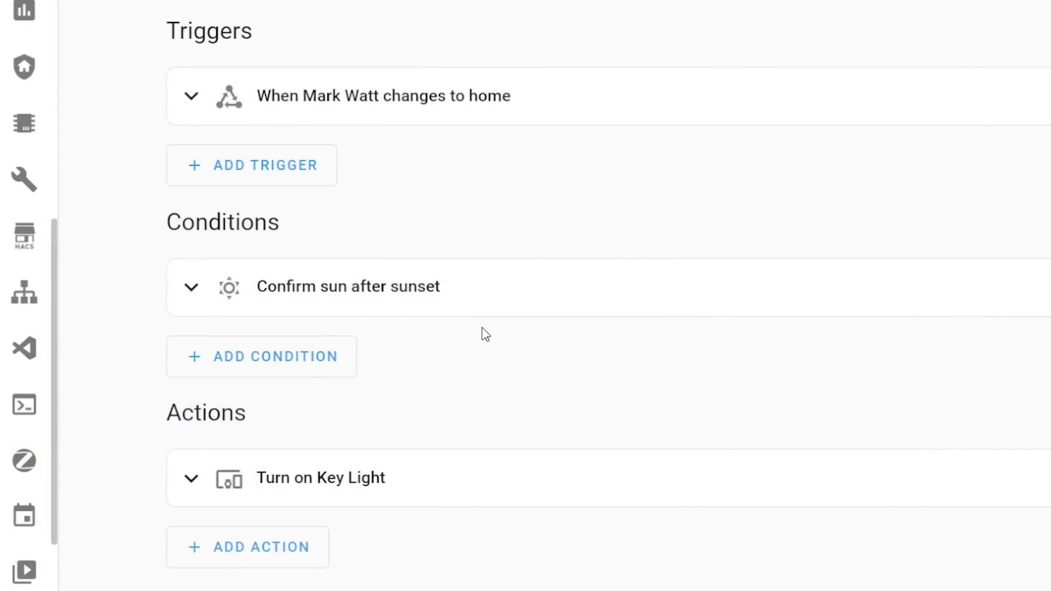
mouse_move(1047, 345)
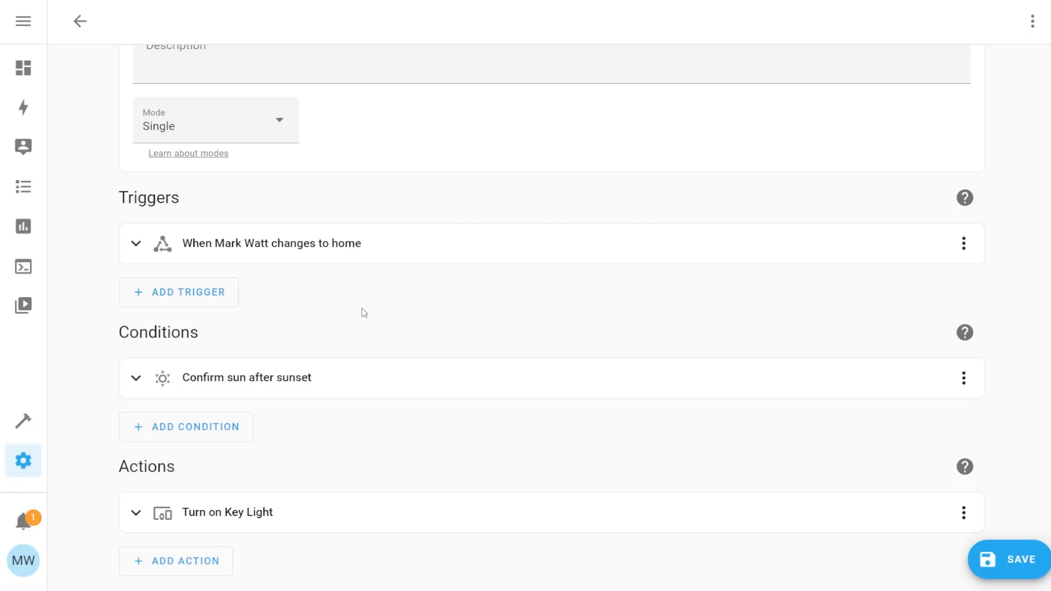
mouse_move(581, 267)
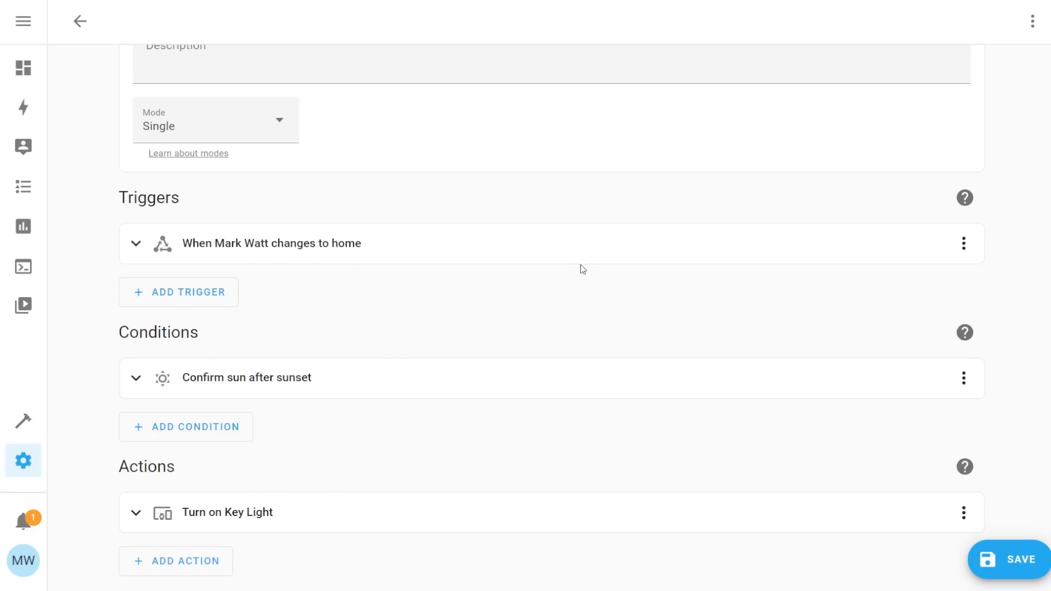
mouse_move(964, 243)
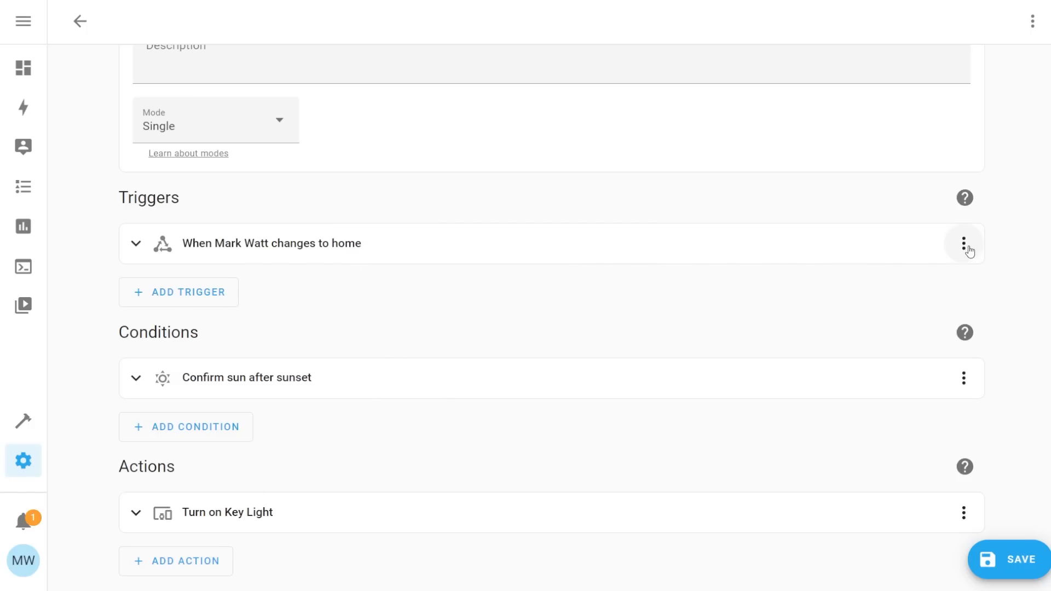
click(964, 243)
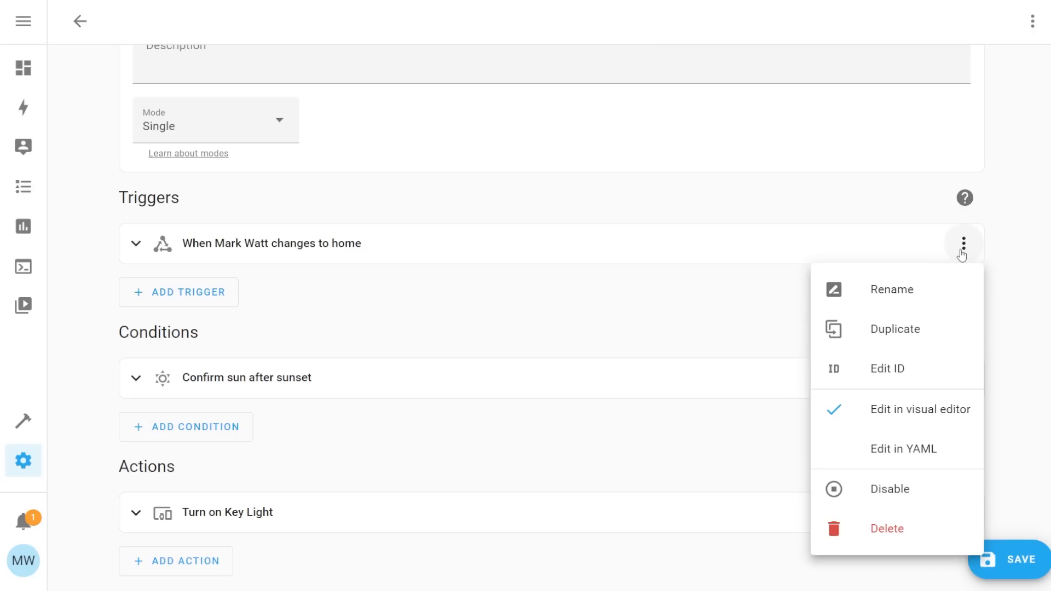
click(891, 289)
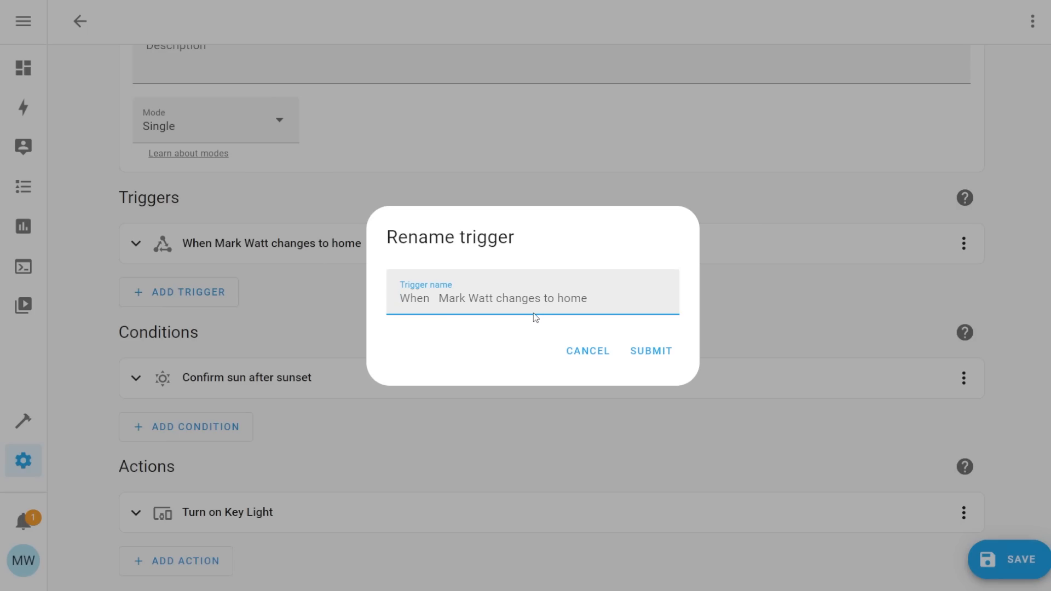